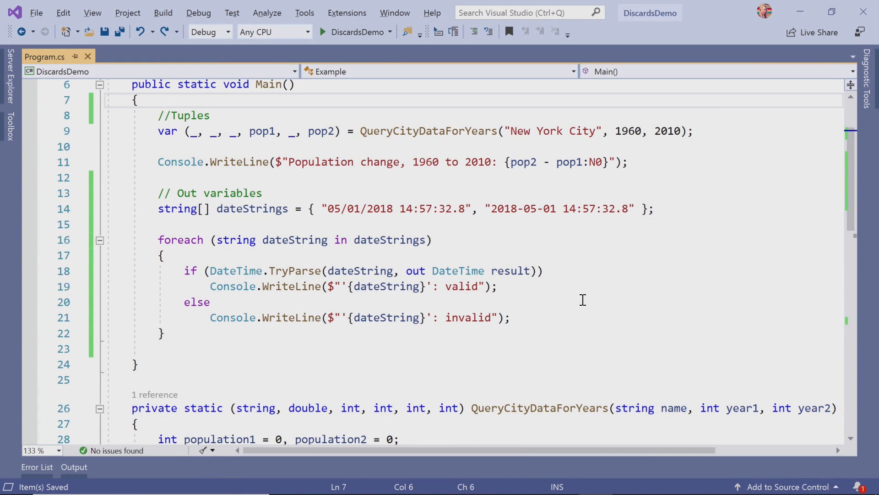
mouse_move(527, 479)
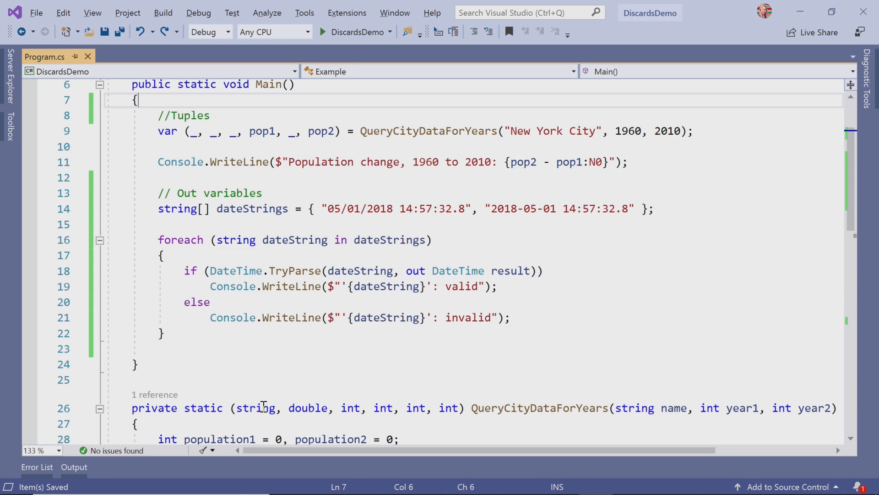
mouse_move(369, 408)
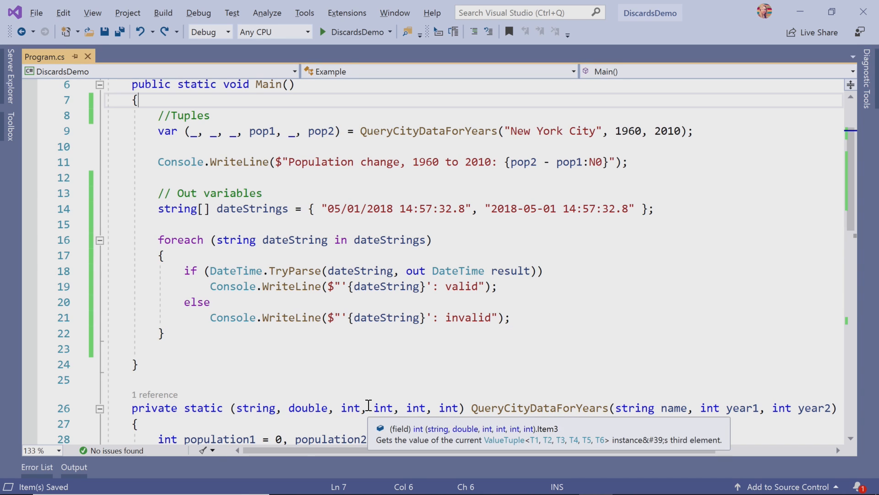
mouse_move(297, 408)
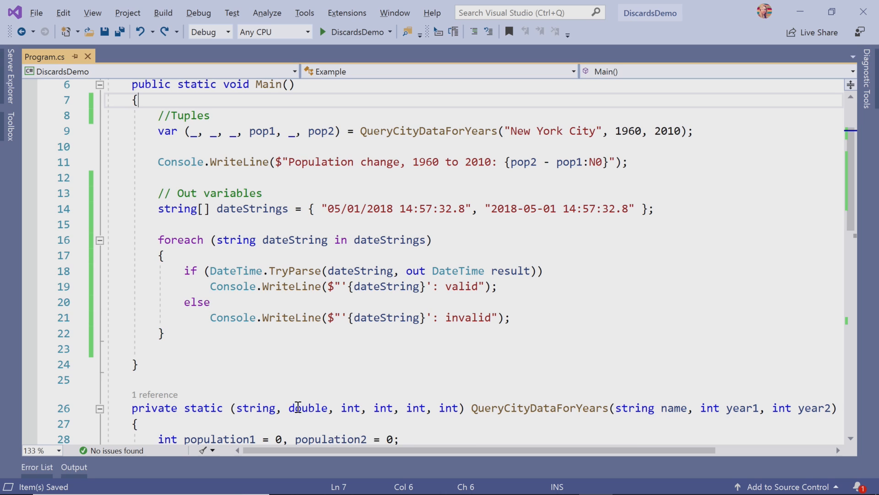
mouse_move(510, 341)
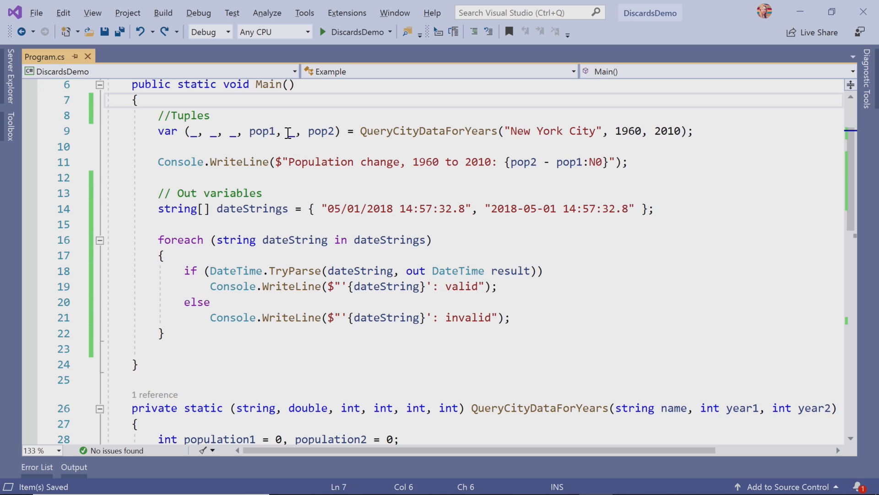
mouse_move(259, 132)
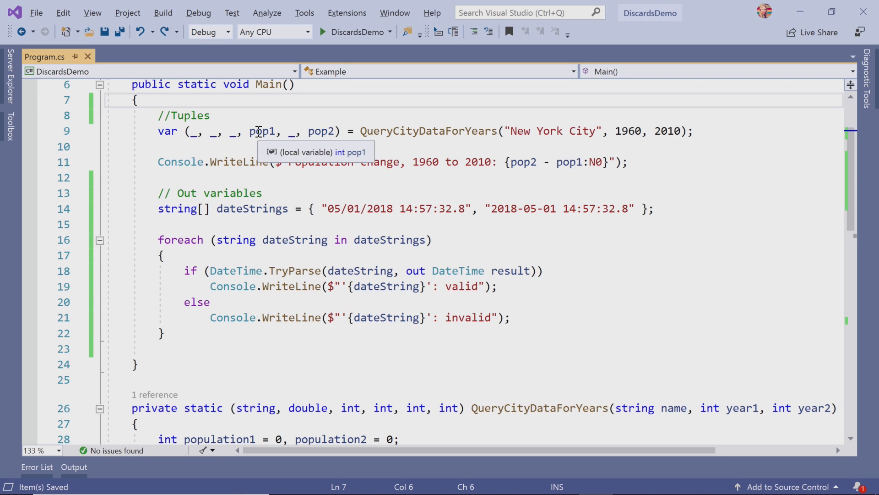
mouse_move(234, 141)
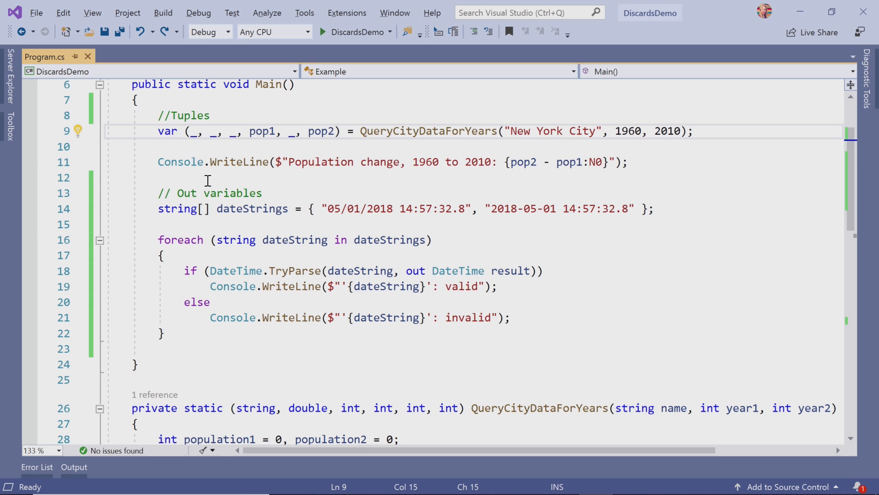
- Scroll the Discards guide down to the QueryCityDataForYears tuple deconstruction sample
left_click(201, 131)
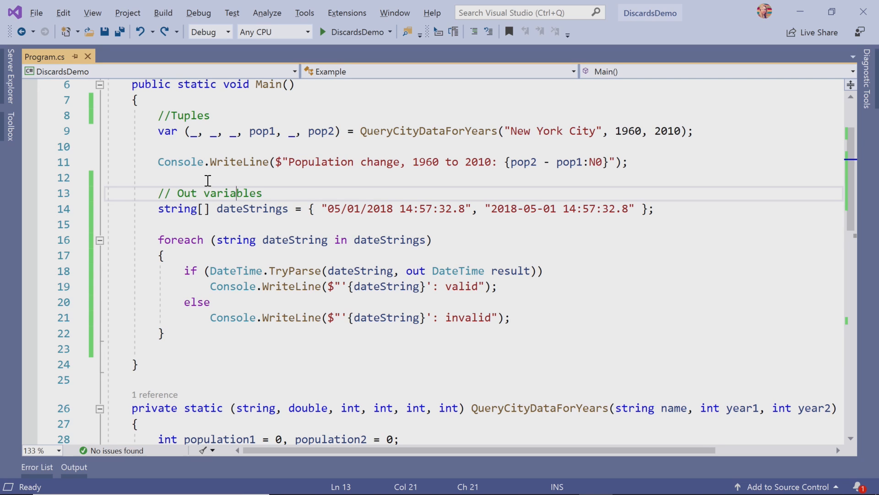
mouse_move(446, 271)
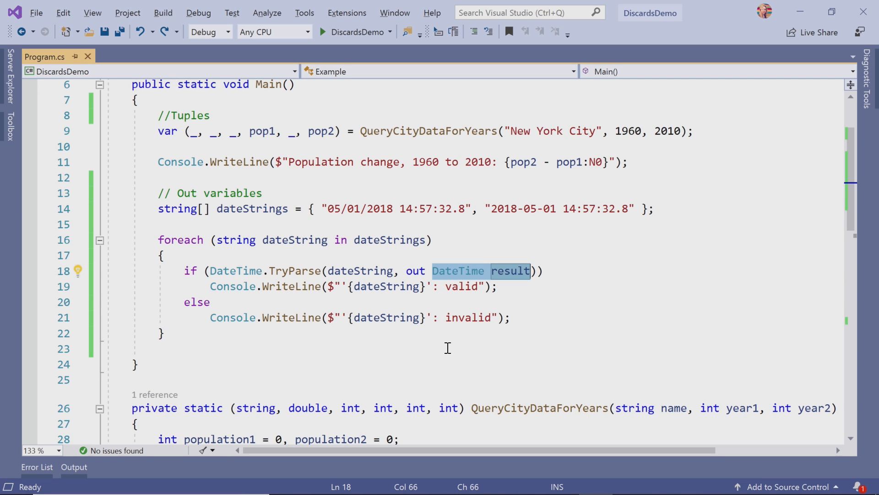
type("_")
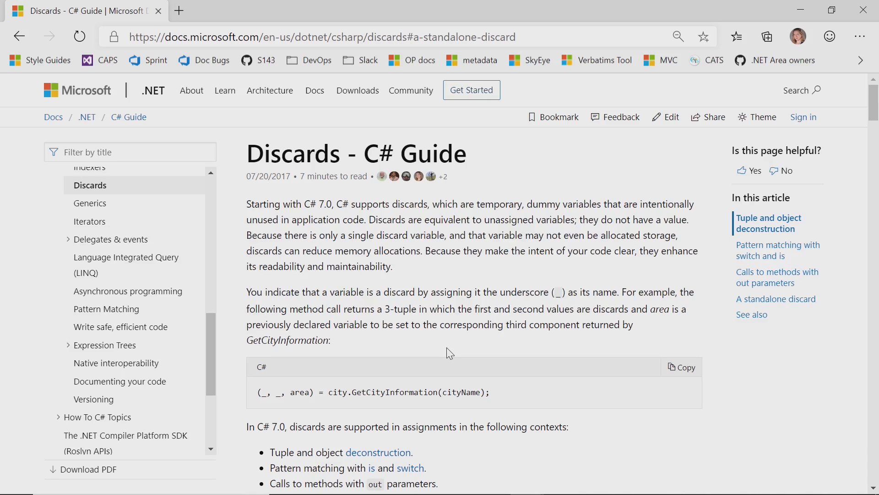
mouse_move(599, 195)
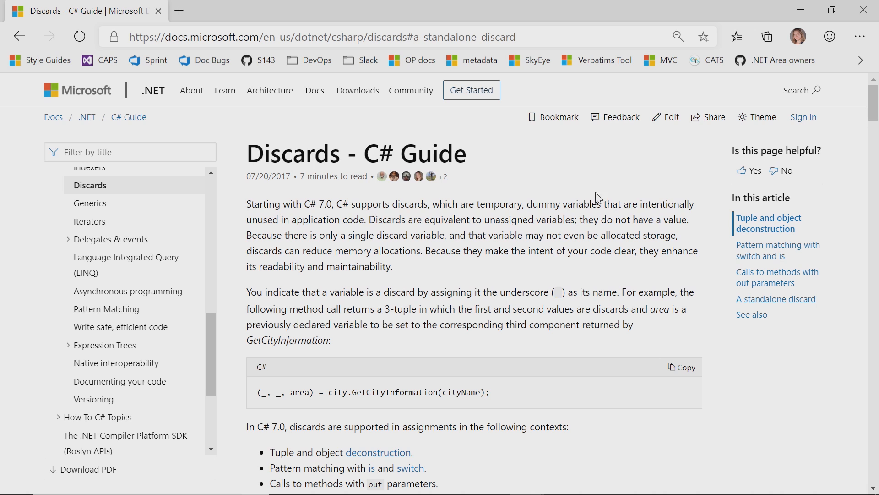
scroll("down", 3)
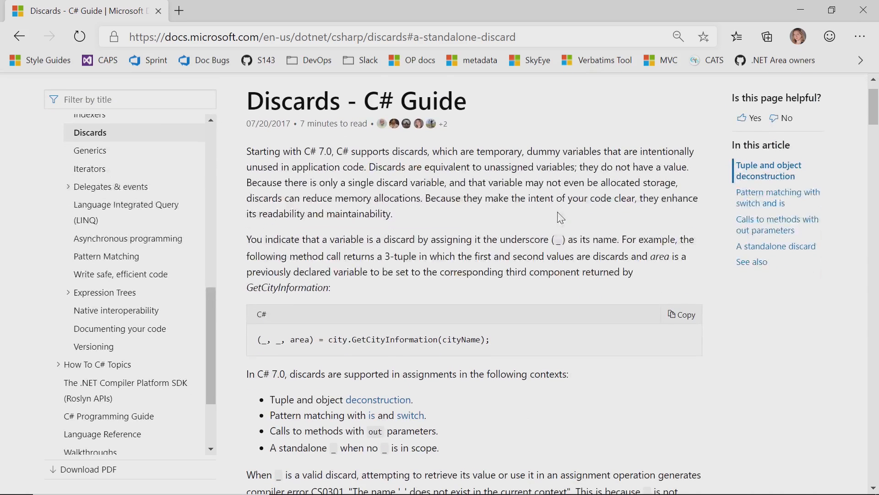
scroll("down", 3)
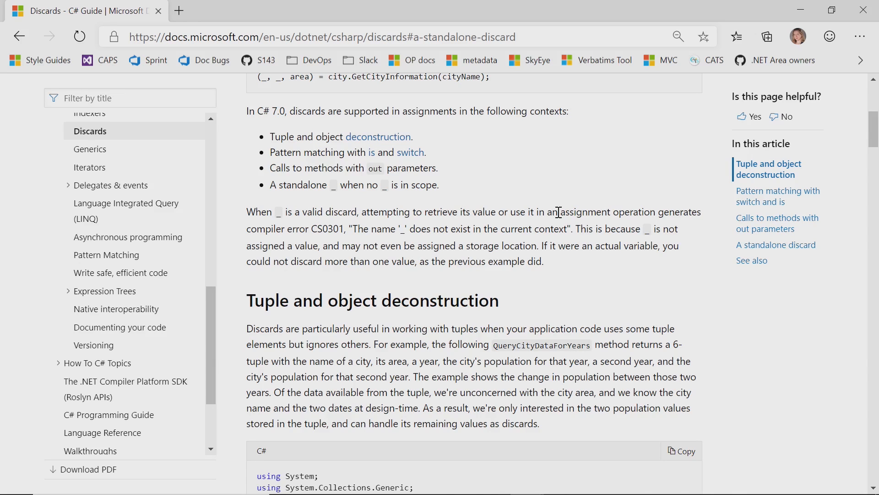
scroll("down", 3)
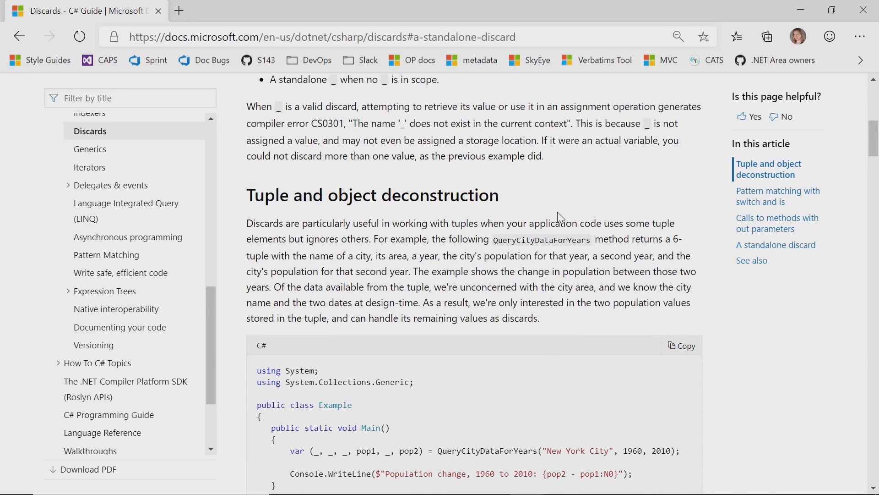
scroll("down", 3)
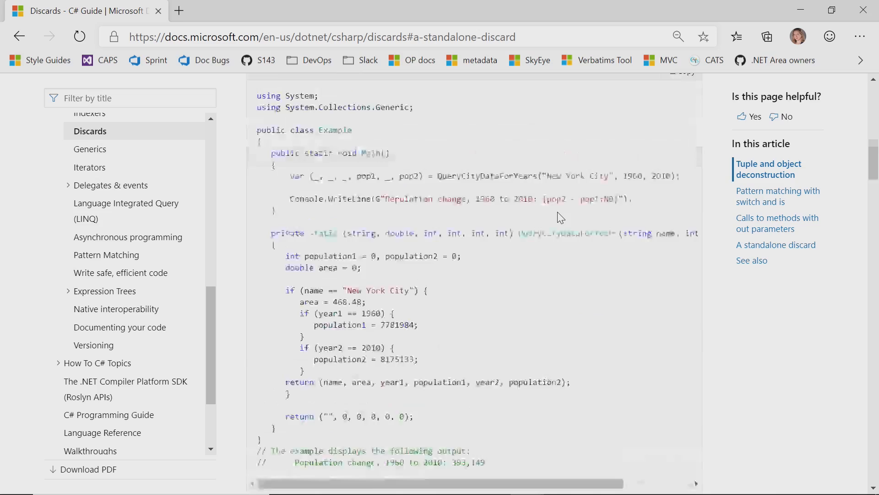